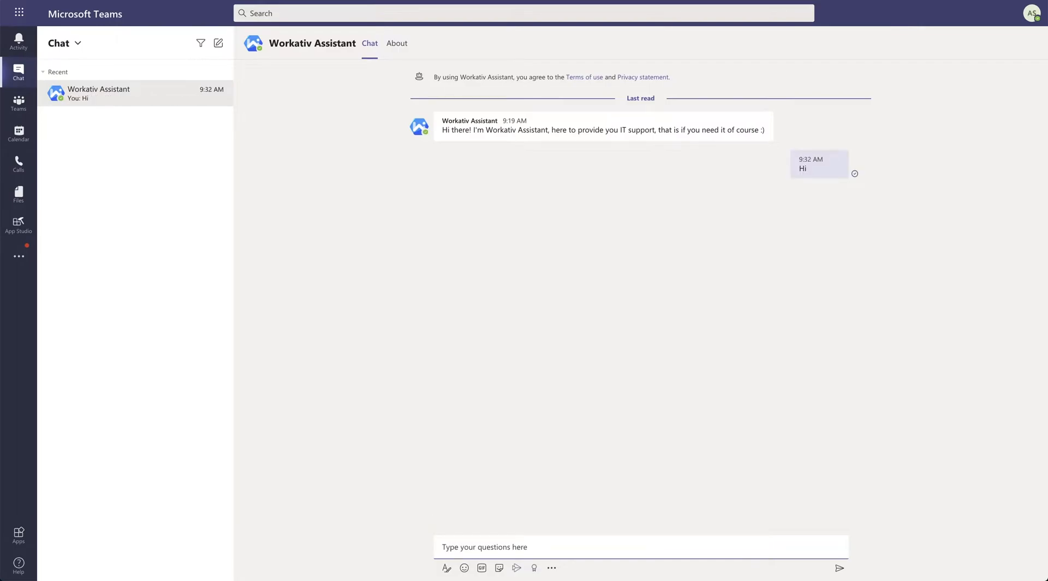
mouse_move(503, 421)
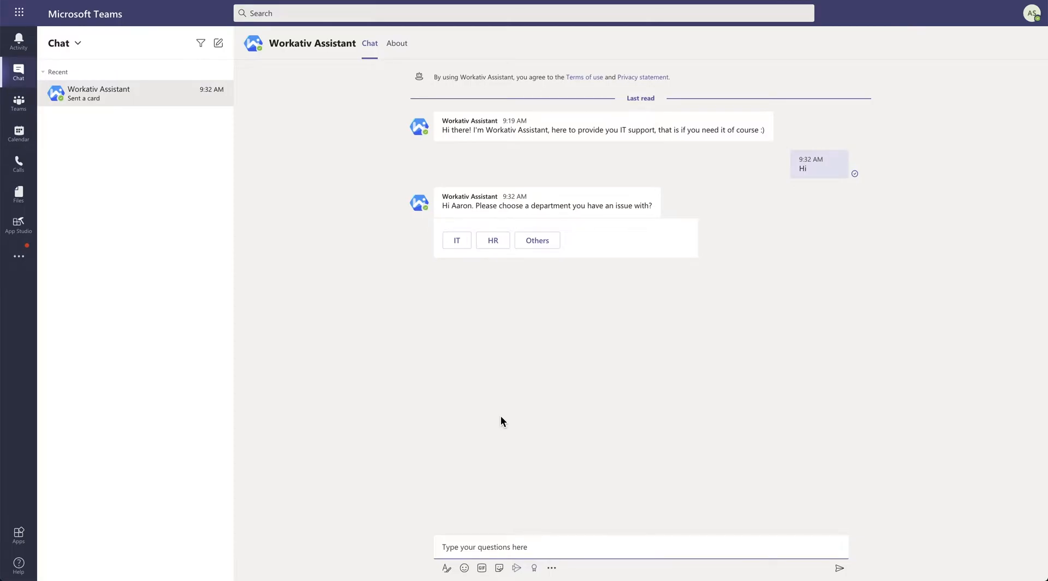
mouse_move(453, 253)
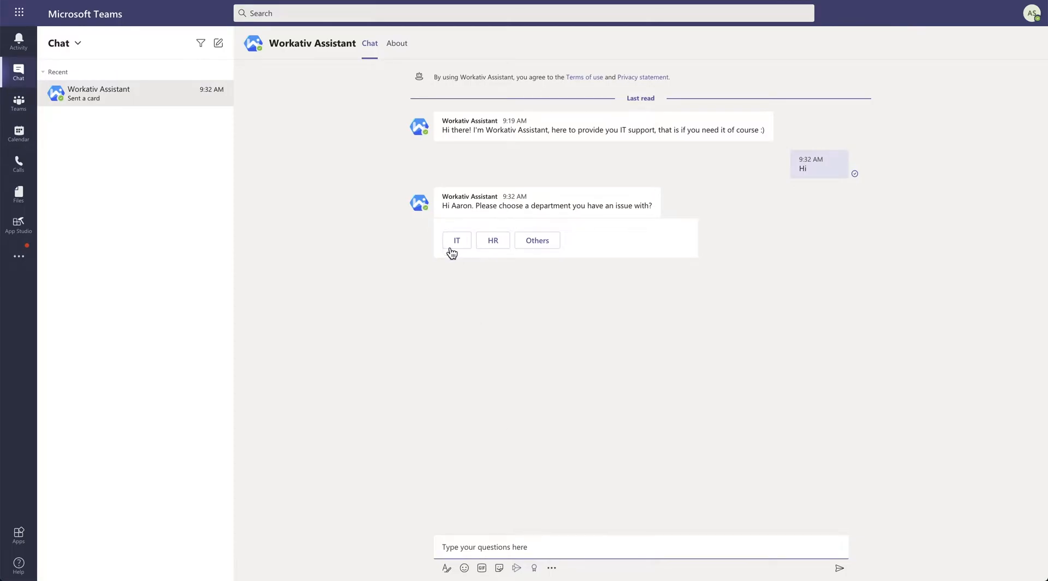
Answer the Workativ Assistant's department prompt with IT.
click(456, 240)
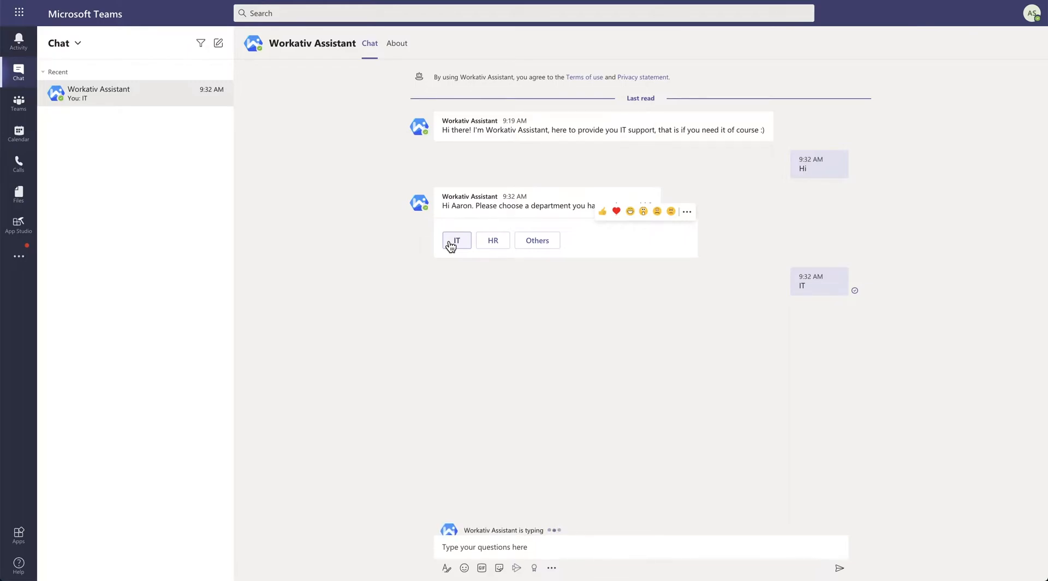
Choose Reset Password from the assistant's IT issue options.
click(456, 241)
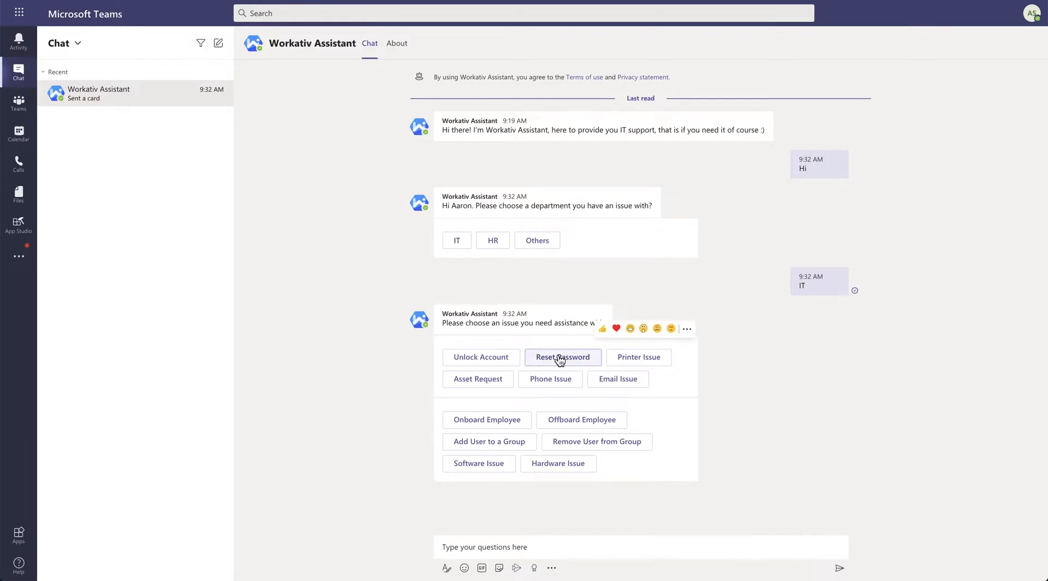
click(562, 356)
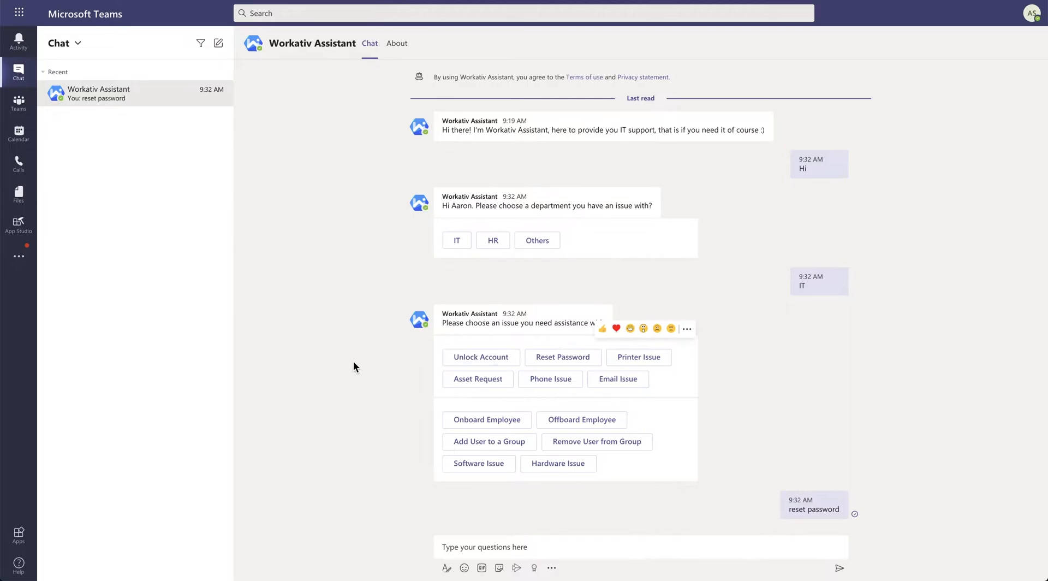
mouse_move(307, 360)
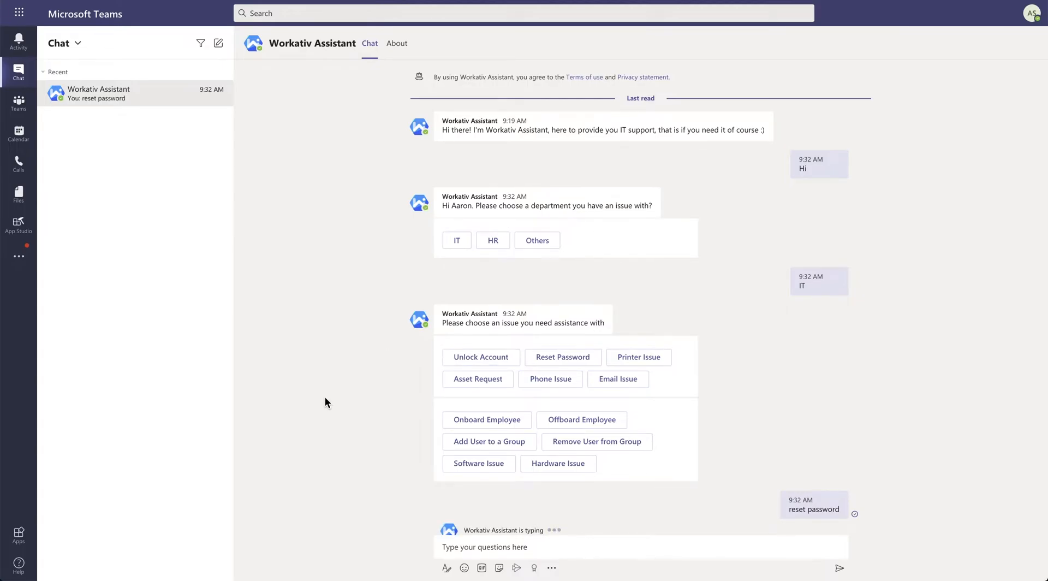
mouse_move(377, 455)
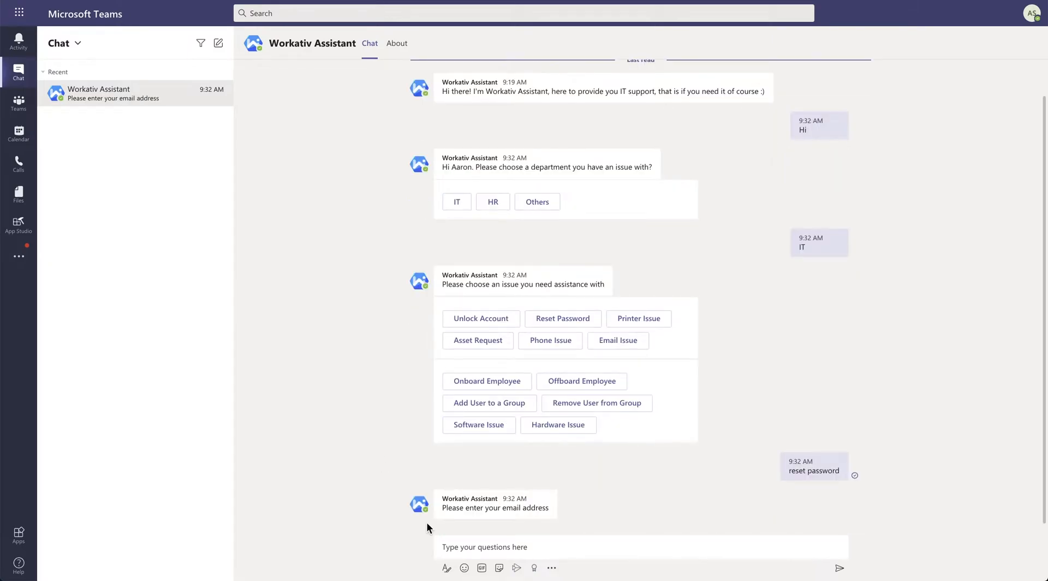
text(aaron.)
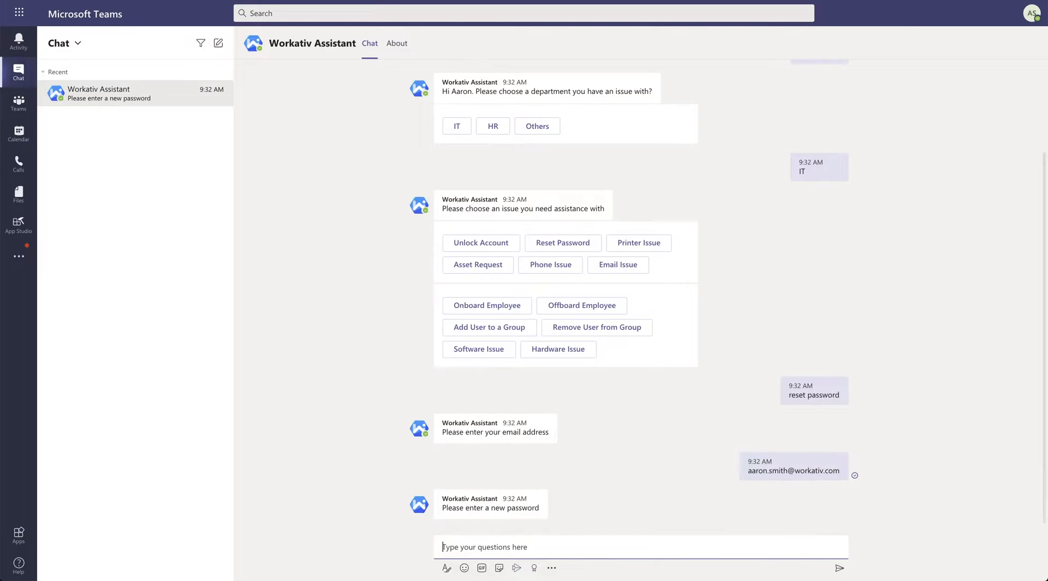
text(Test)
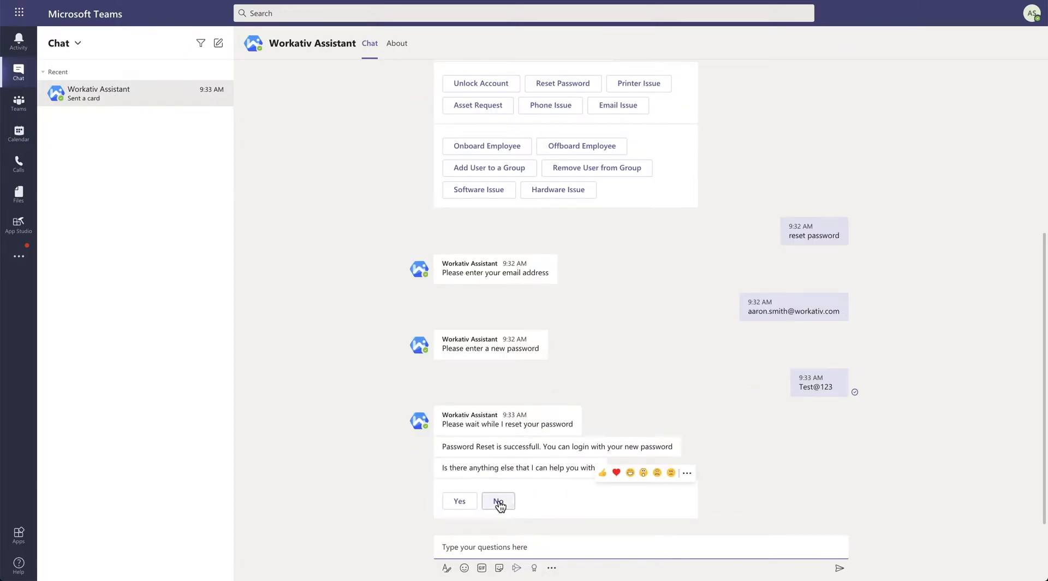
Answer No when the assistant asks if anything else is needed.
click(498, 501)
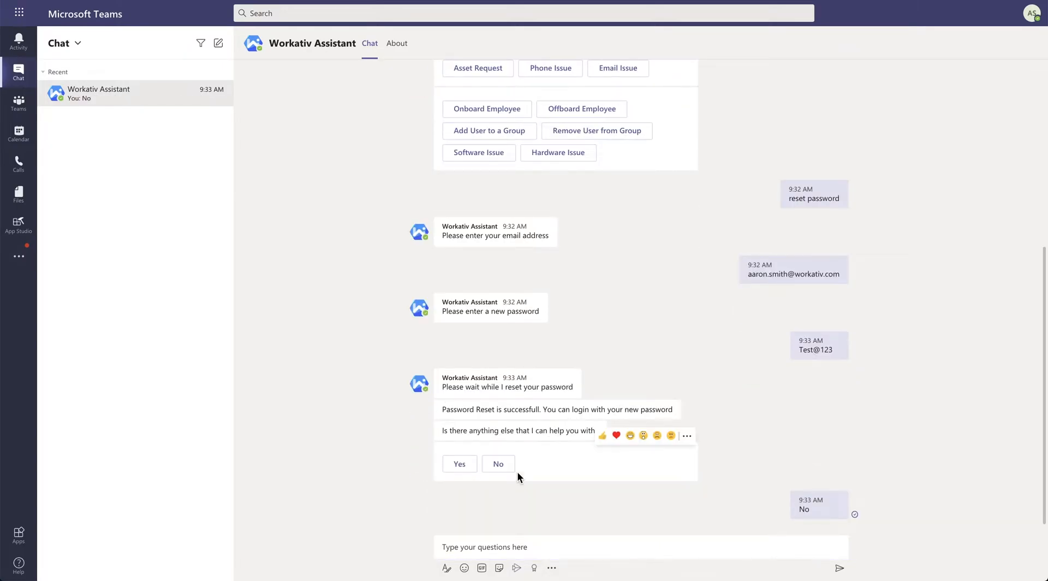